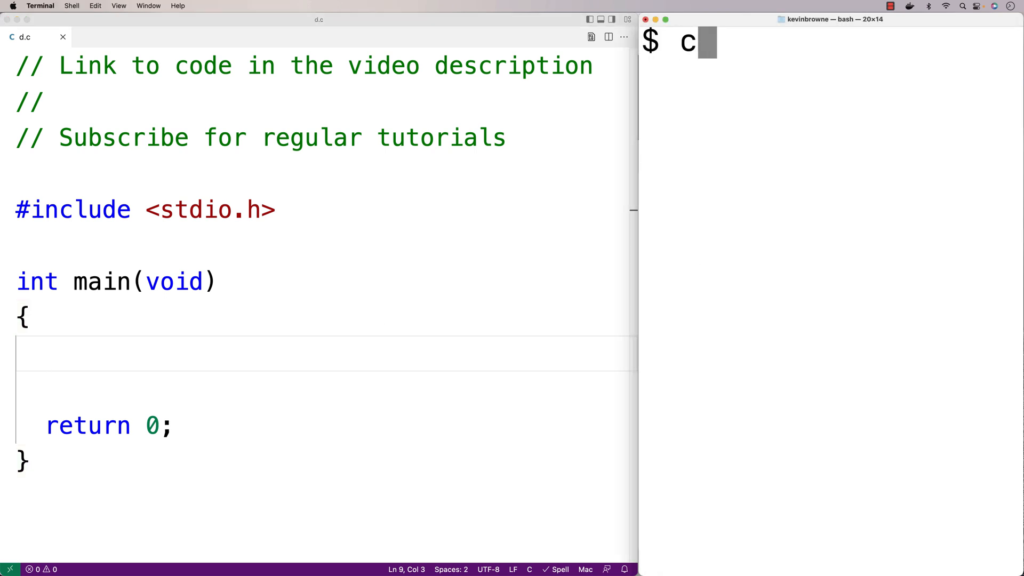
# Print file.txt (two lines of 123456789) and long-list it, showing 20 bytes
pyautogui.write('at file.txt')
pyautogui.press('Return')
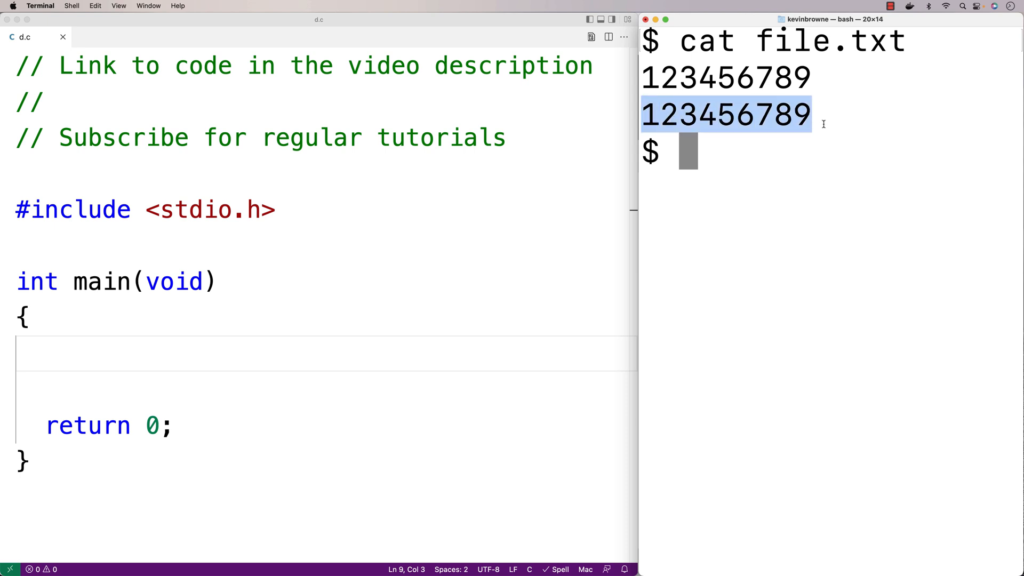
pyautogui.click(768, 180)
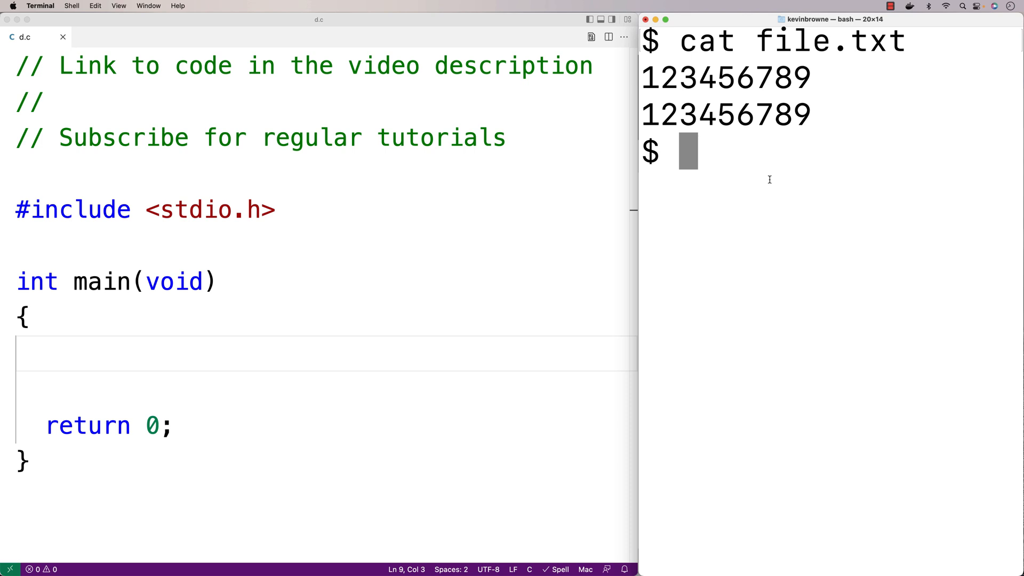
pyautogui.write('ls -l file.txt')
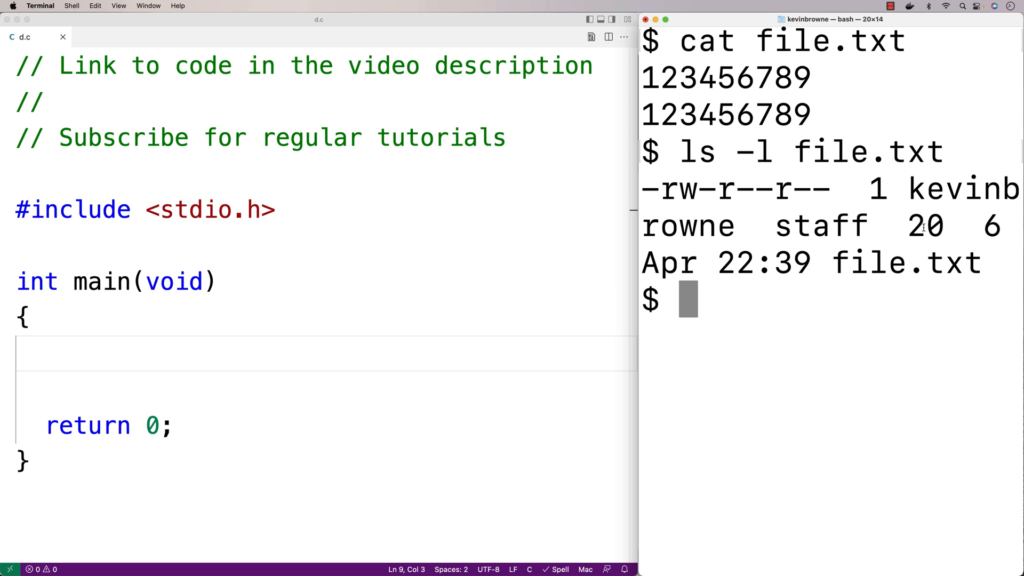
pyautogui.moveTo(773, 349)
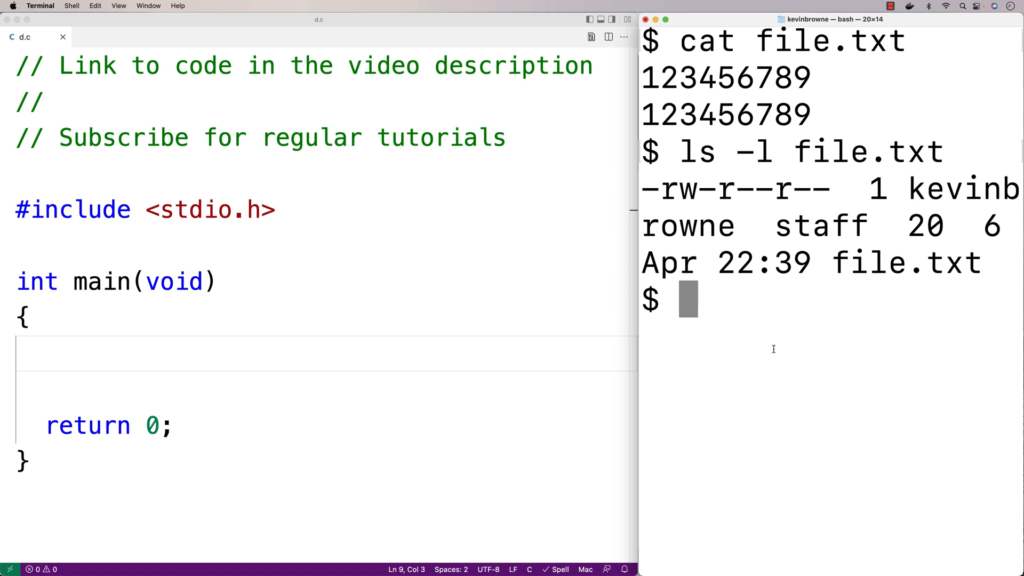
pyautogui.moveTo(643, 74)
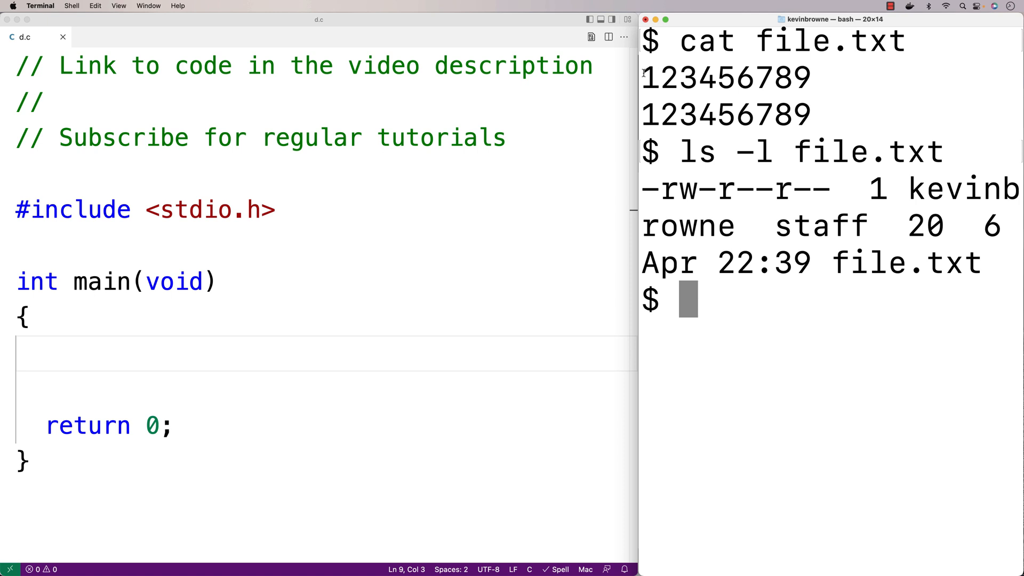
pyautogui.doubleClick(724, 76)
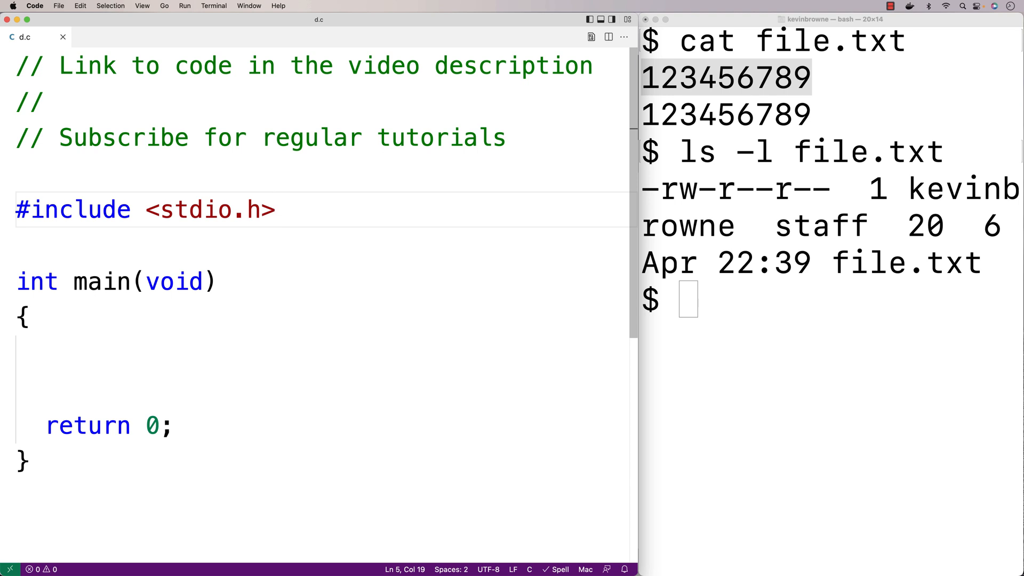
# Add #include <unistd.h> and truncate("file.txt", 10); in main of d.c, then save
pyautogui.write('#include <unistd.h>')
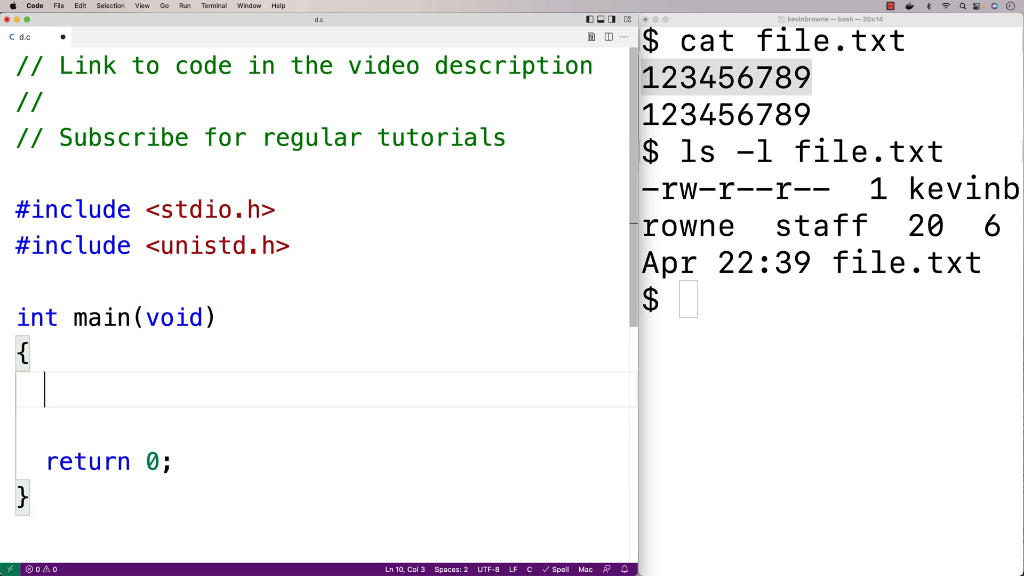
pyautogui.write('truncate(')
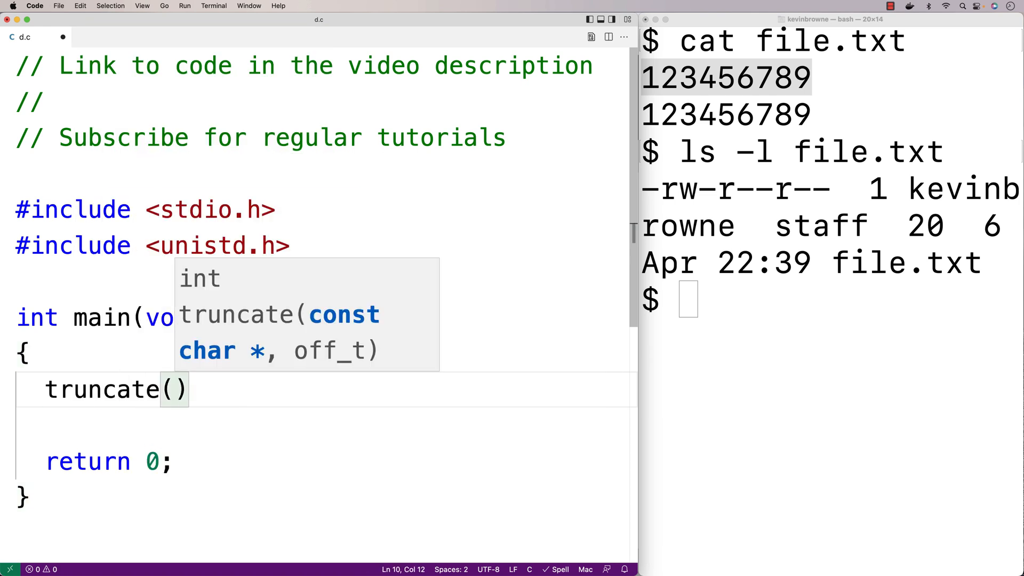
pyautogui.write('"file.txt"')
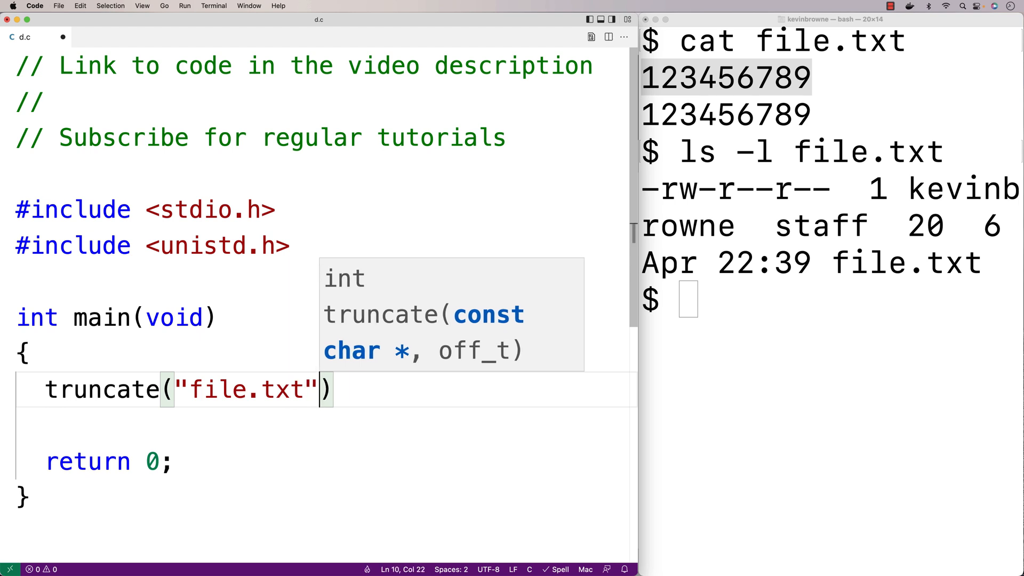
pyautogui.write(',')
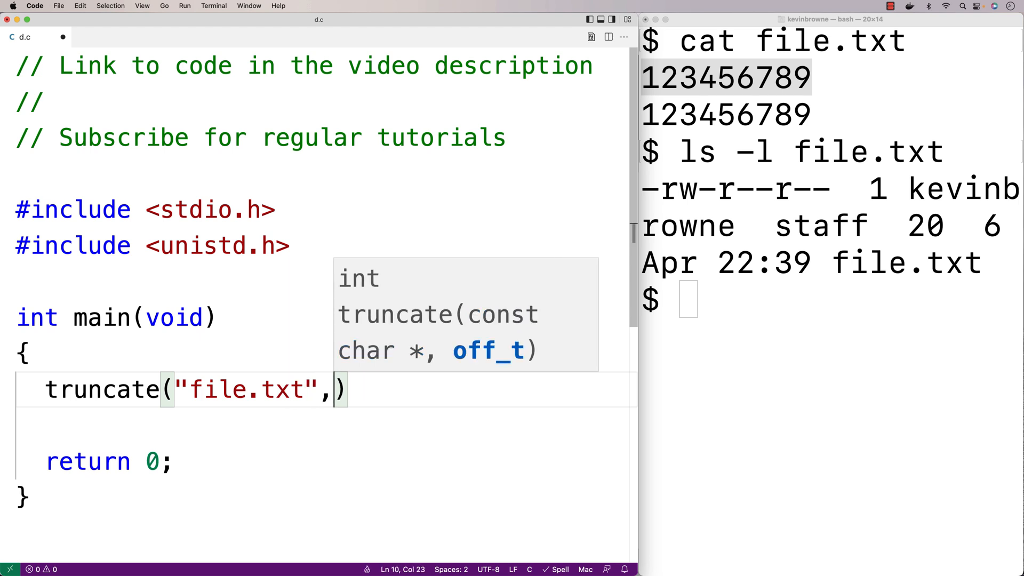
pyautogui.write('1')
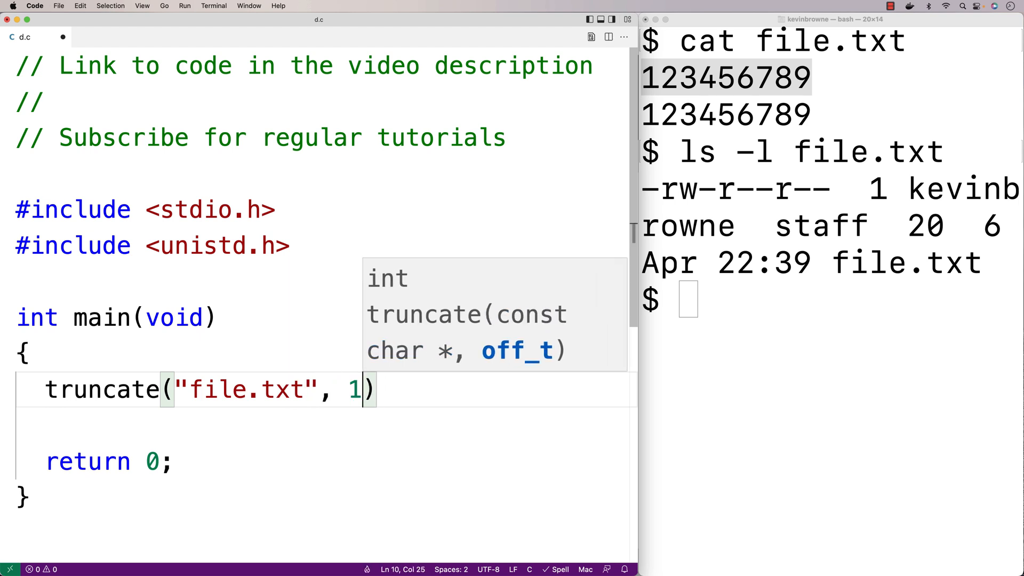
pyautogui.write('0;')
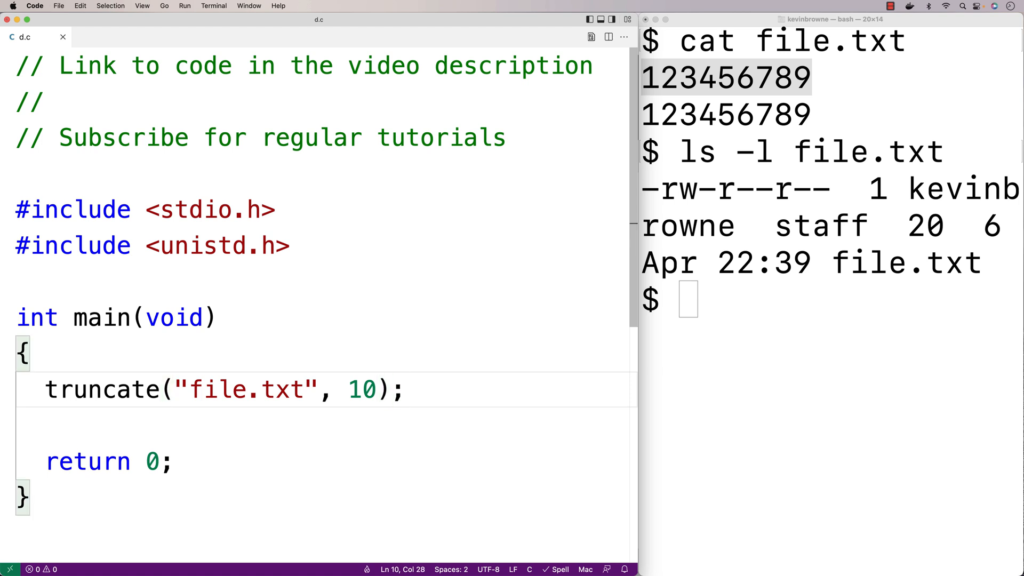
# Compile with gcc -o d d.c, run ./d, and confirm file.txt is one 10-byte line
pyautogui.click(735, 309)
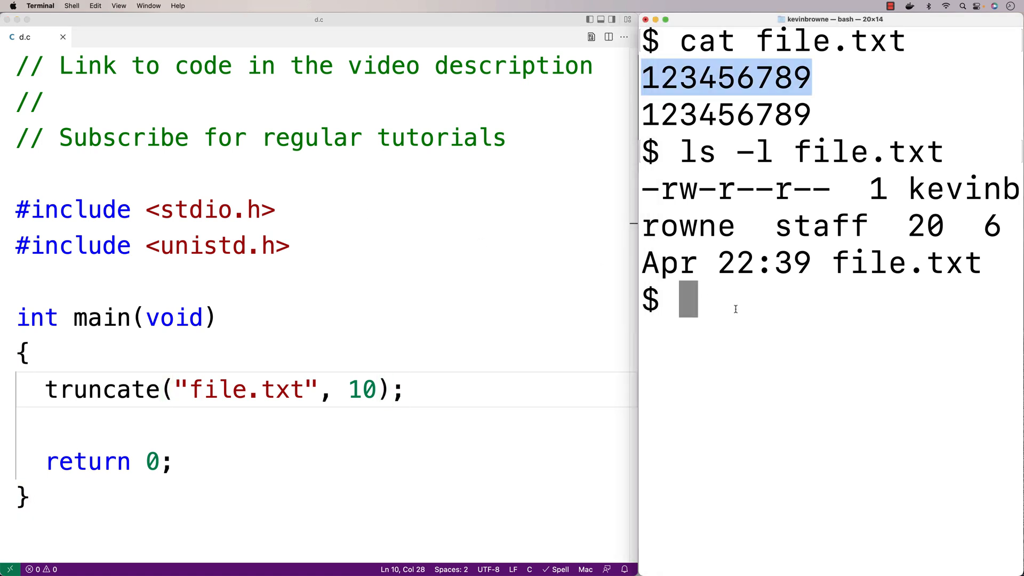
pyautogui.write('gcc -o d d.c')
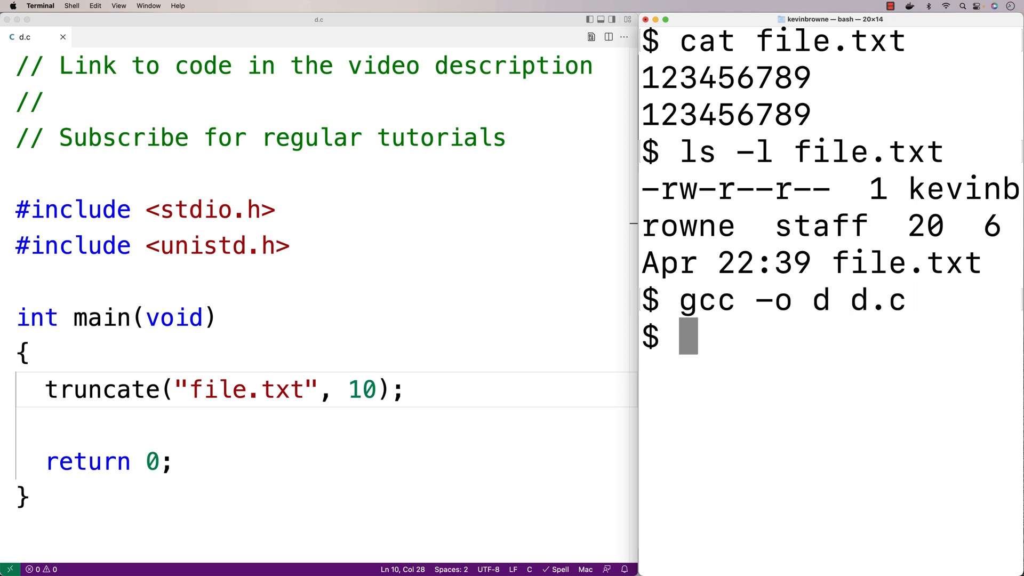
pyautogui.write('./d')
pyautogui.write('cat file.txt')
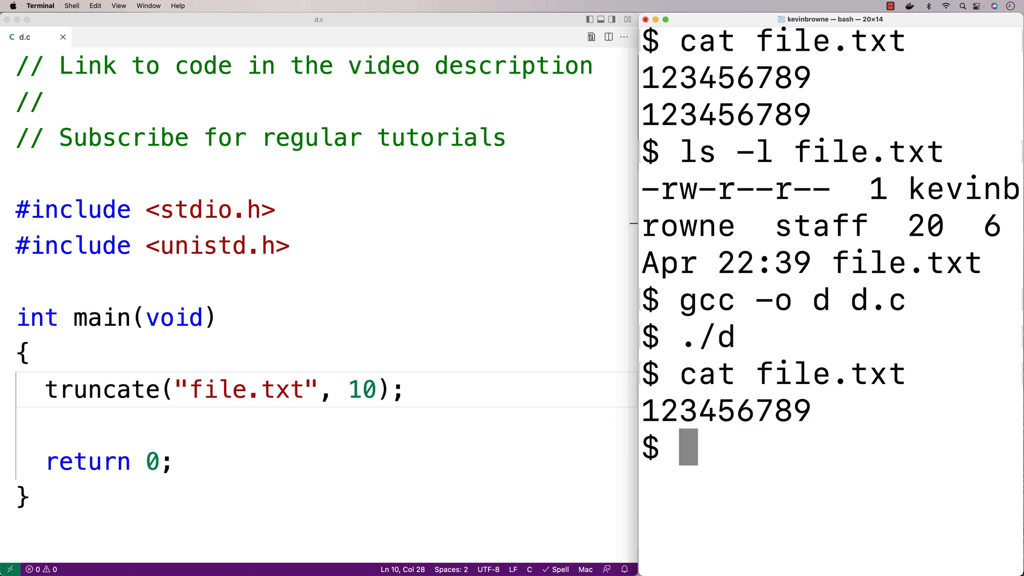
pyautogui.write('ls -l fil')
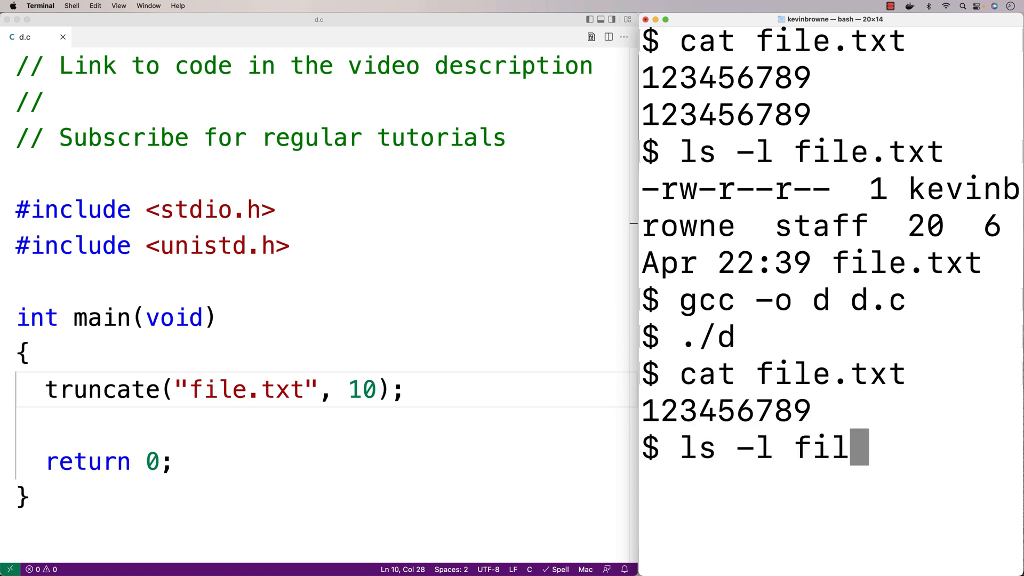
pyautogui.press('Return')
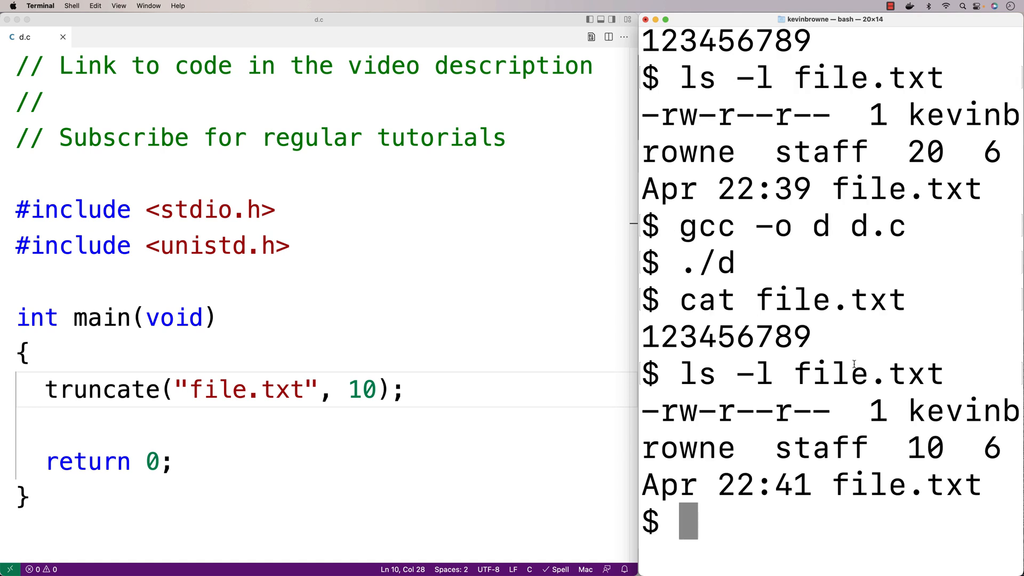
pyautogui.doubleClick(925, 448)
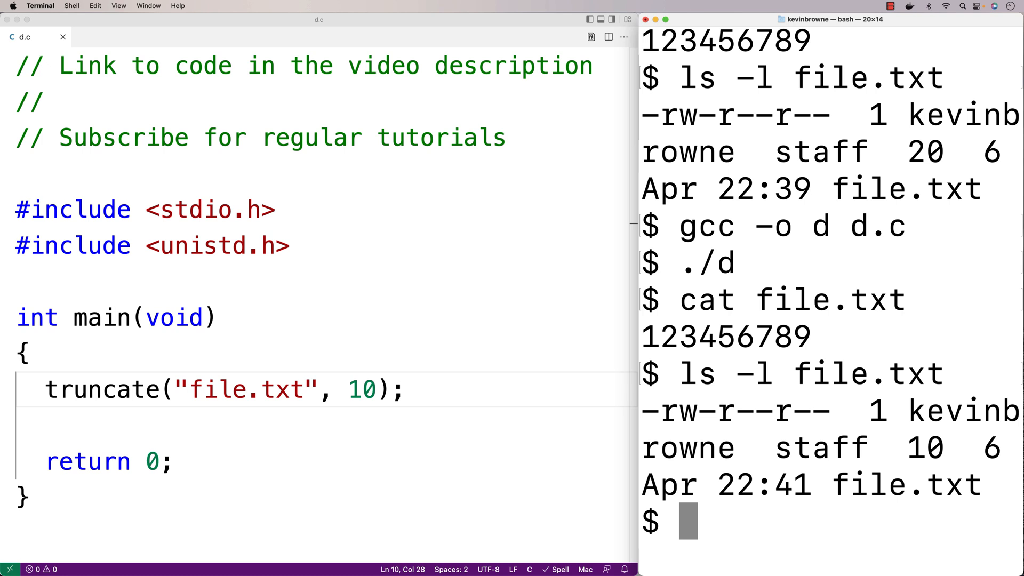
pyautogui.click(363, 390)
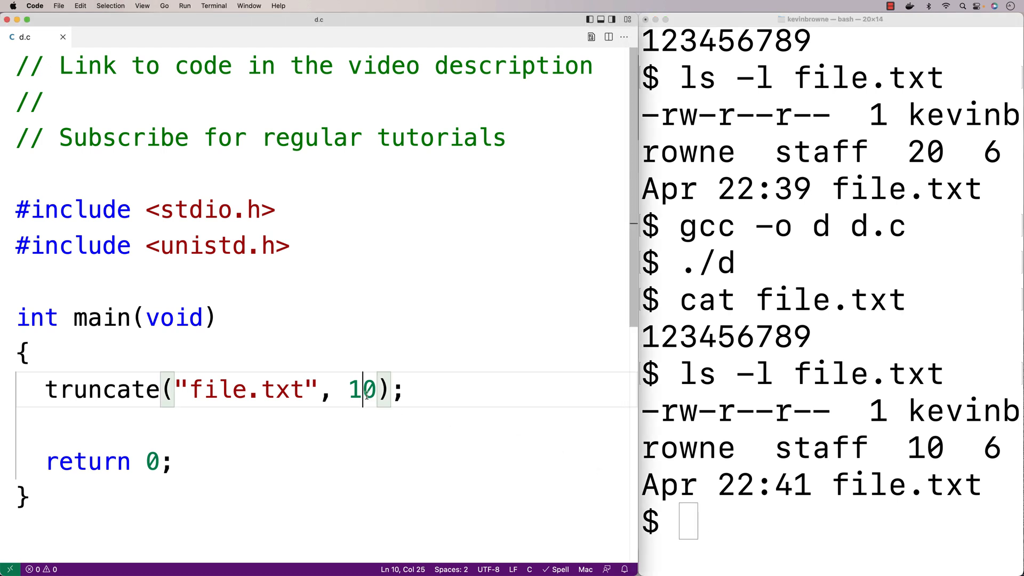
pyautogui.doubleClick(360, 390)
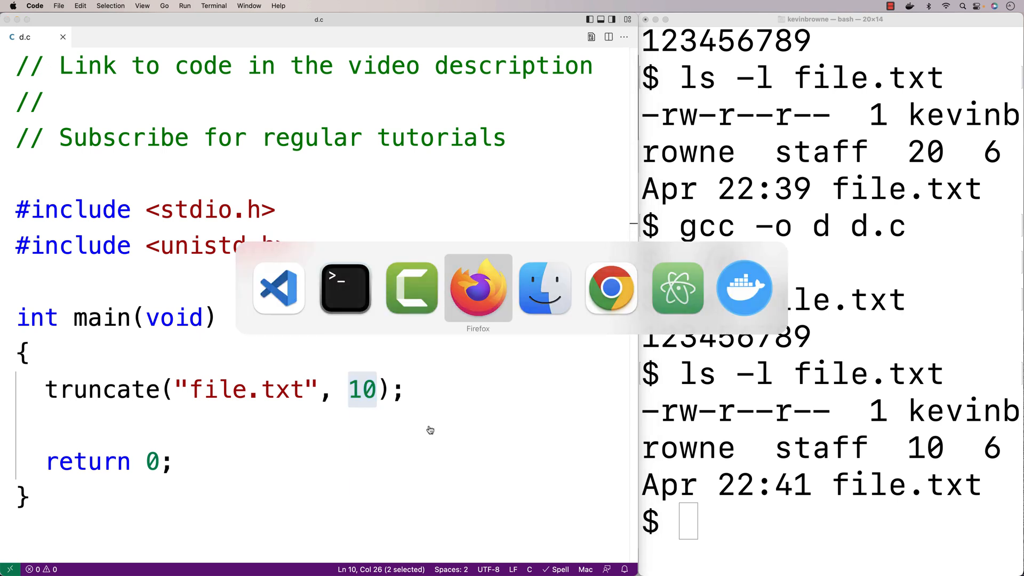
# Open file.txt from the truncate folder in HexEd.it to view its ten bytes
pyautogui.click(477, 288)
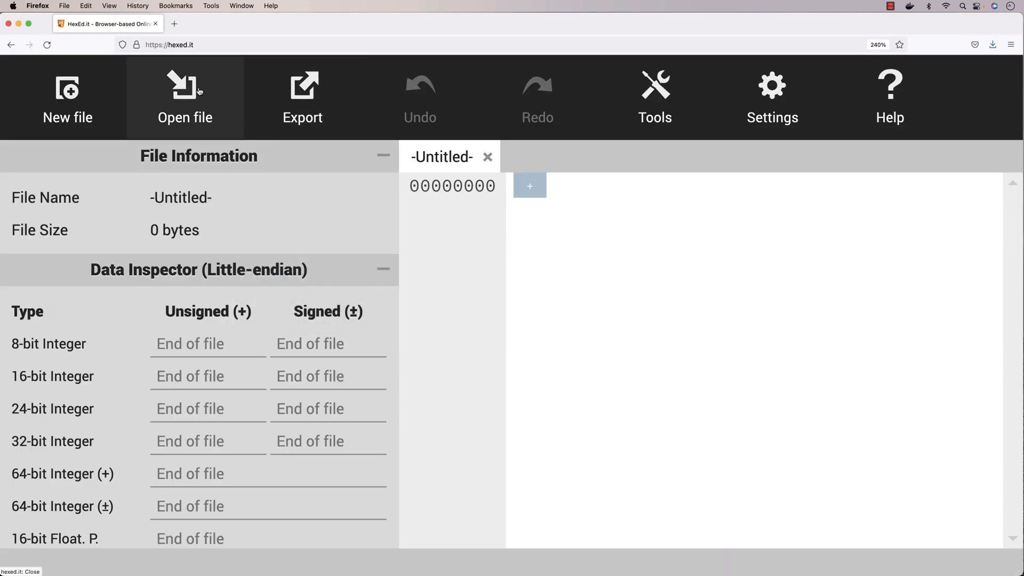
pyautogui.click(185, 98)
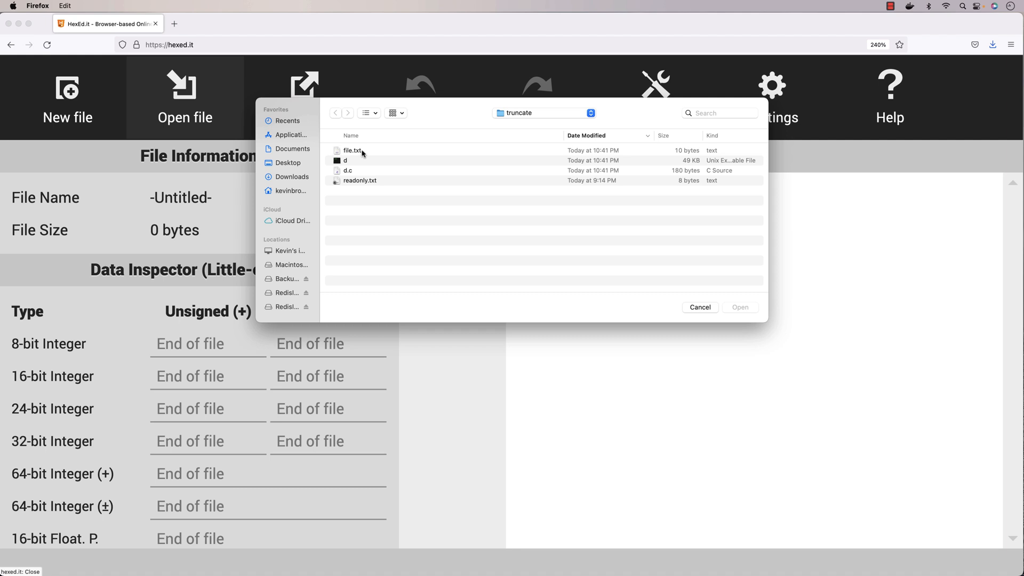
pyautogui.doubleClick(353, 151)
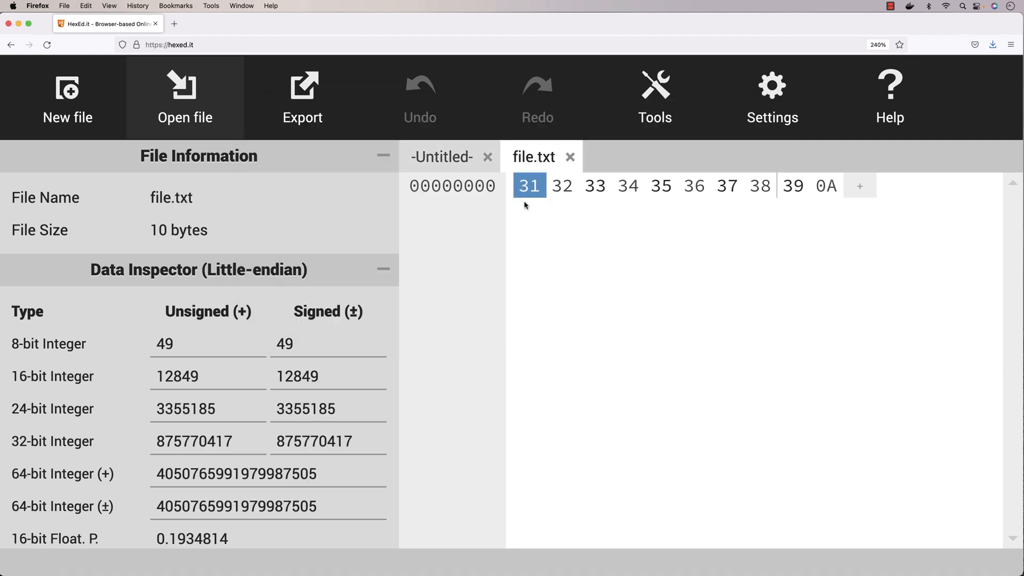
pyautogui.moveTo(708, 203)
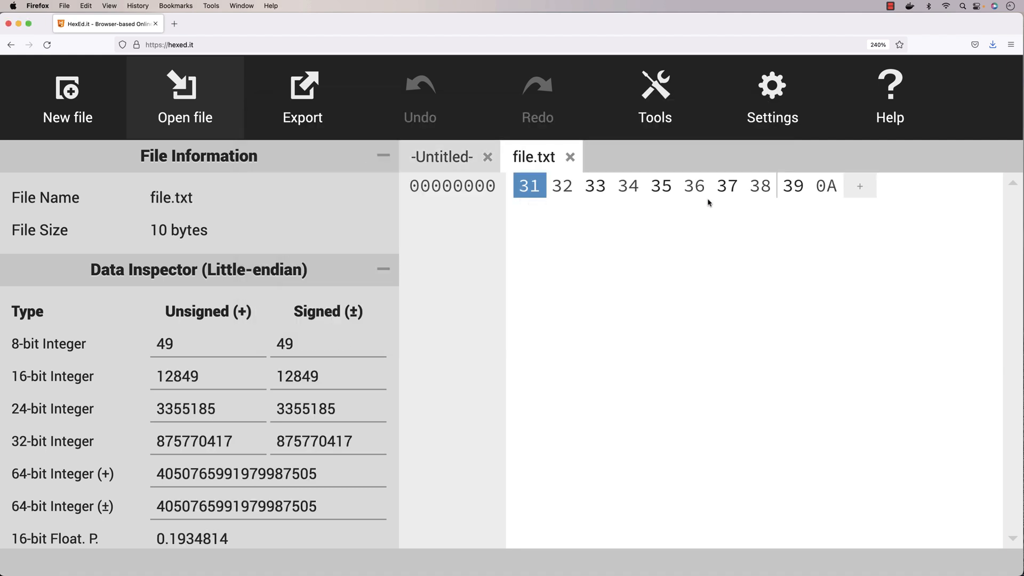
pyautogui.moveTo(782, 203)
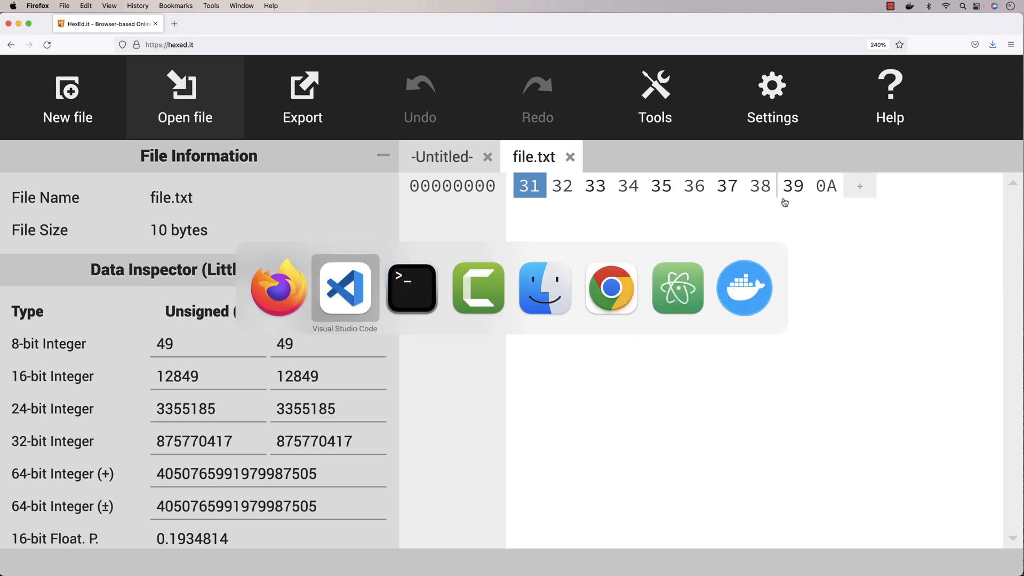
# Change the truncate length to 50, then rebuild with gcc -o d d.c and run ./d
pyautogui.click(410, 287)
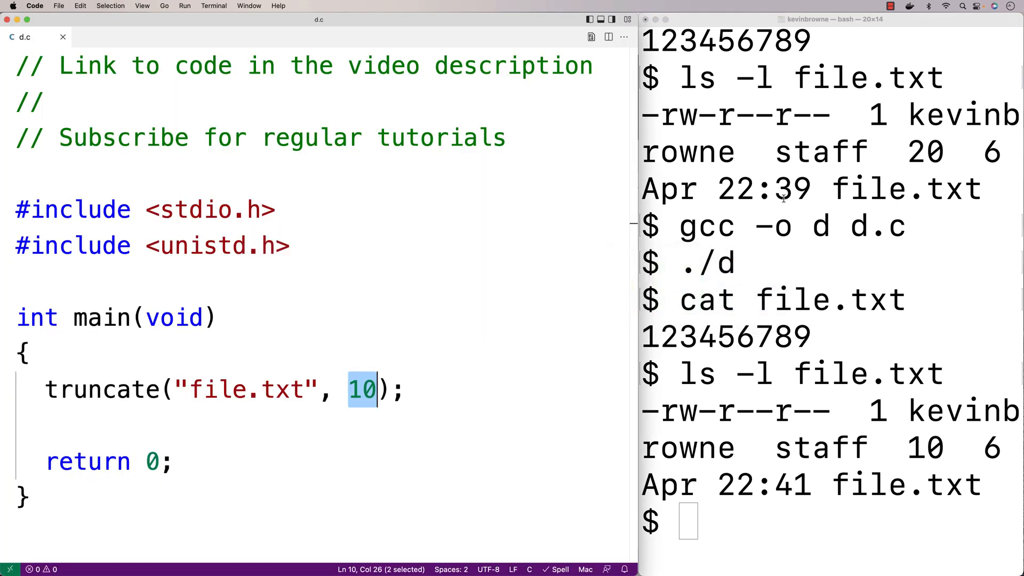
pyautogui.press('Backspace')
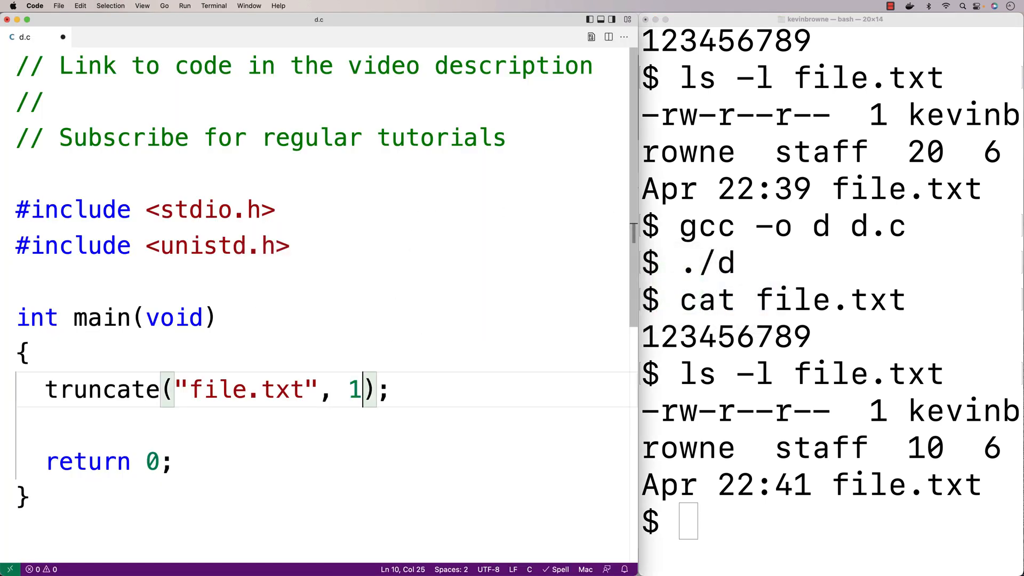
pyautogui.write('0')
pyautogui.click(832, 522)
pyautogui.write('ls -l file.txt')
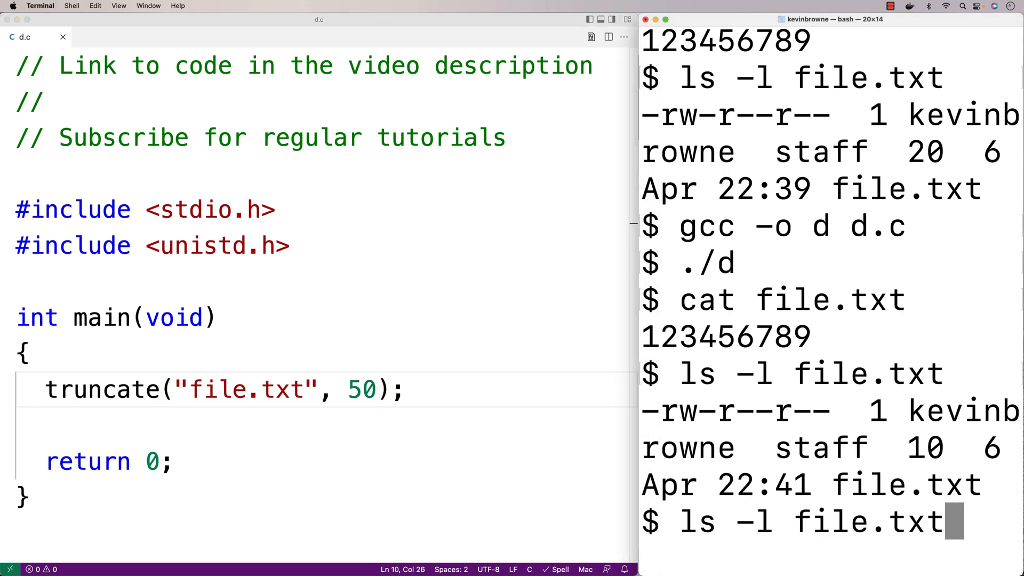
pyautogui.press('Return')
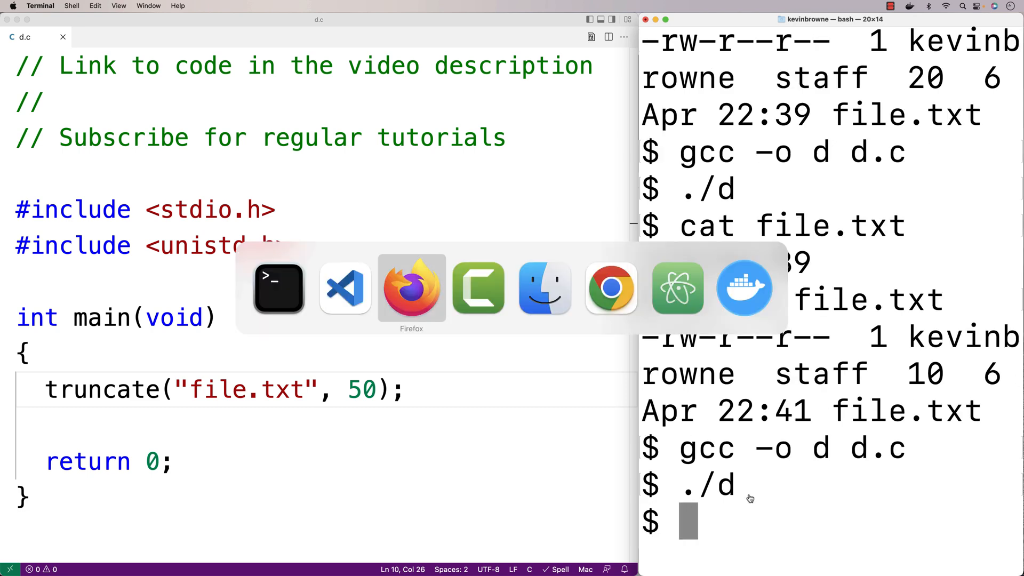
# Reopen file.txt in HexEd.it, now 50 bytes with zeros after 123456789
pyautogui.click(411, 288)
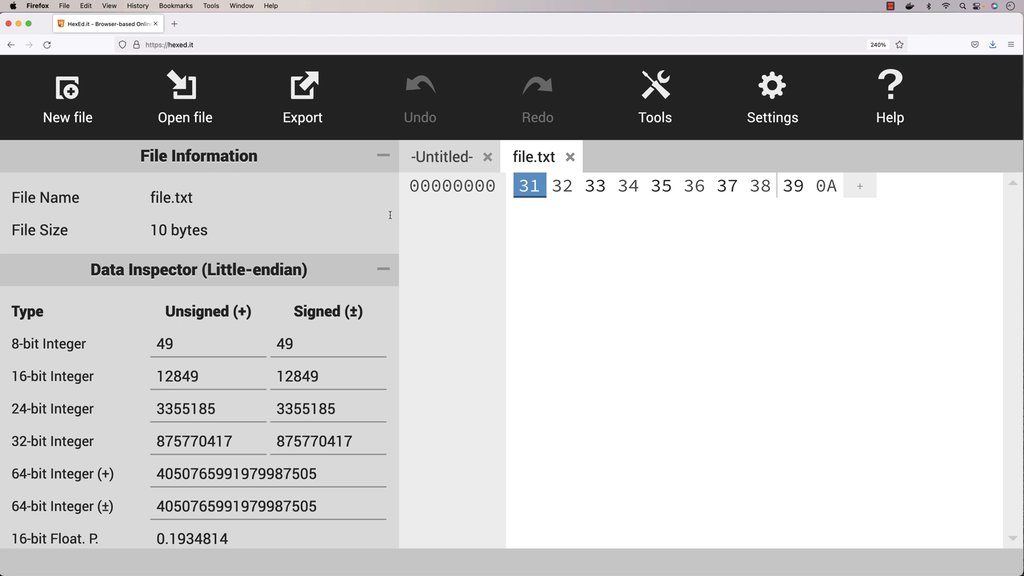
pyautogui.click(184, 98)
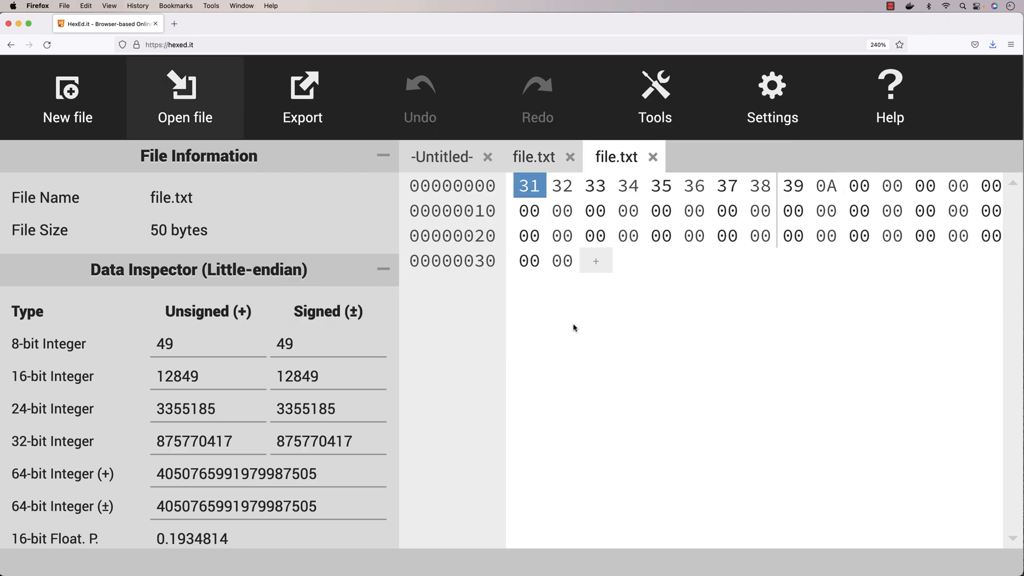
pyautogui.moveTo(615, 332)
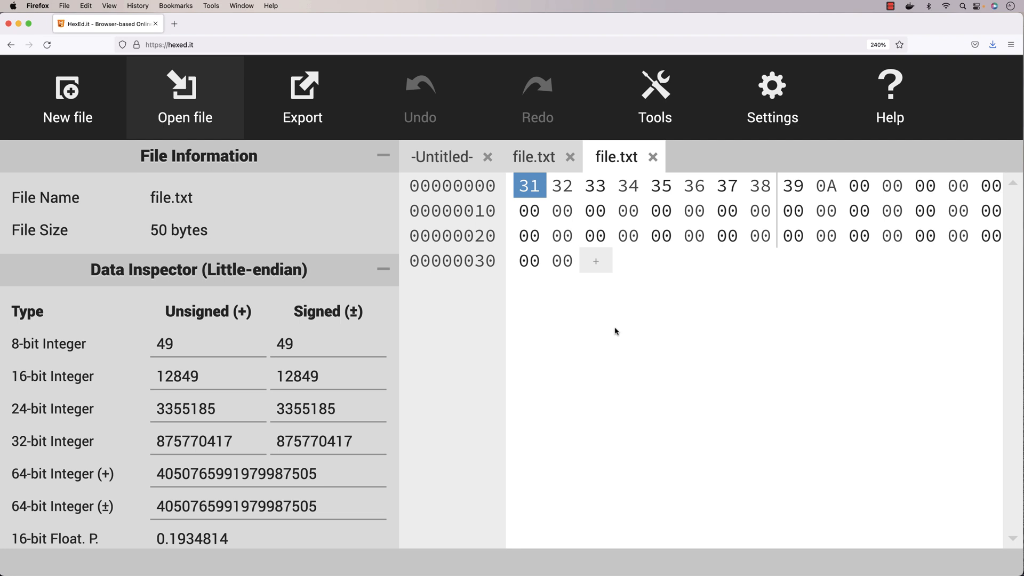
pyautogui.moveTo(658, 333)
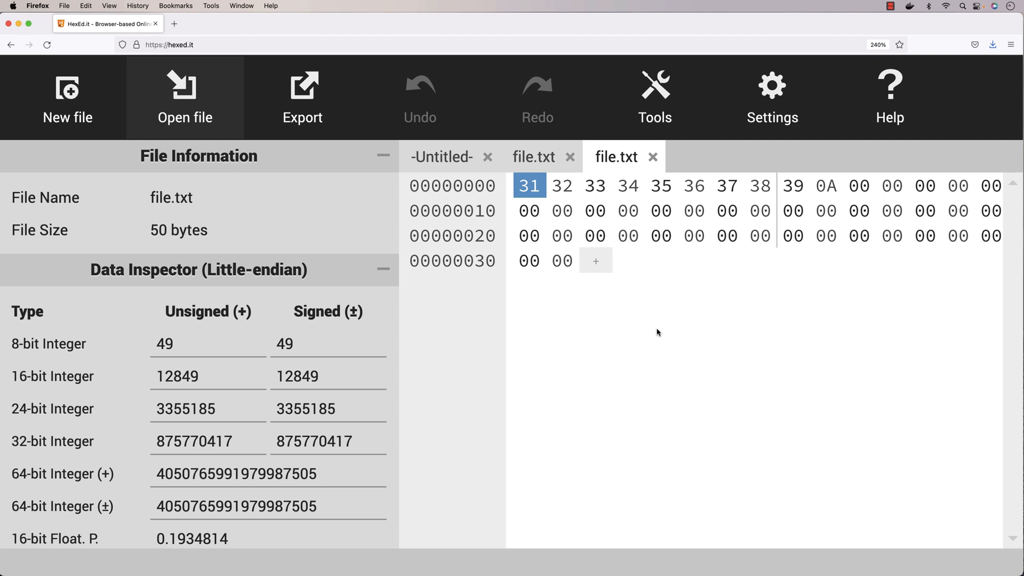
pyautogui.moveTo(803, 293)
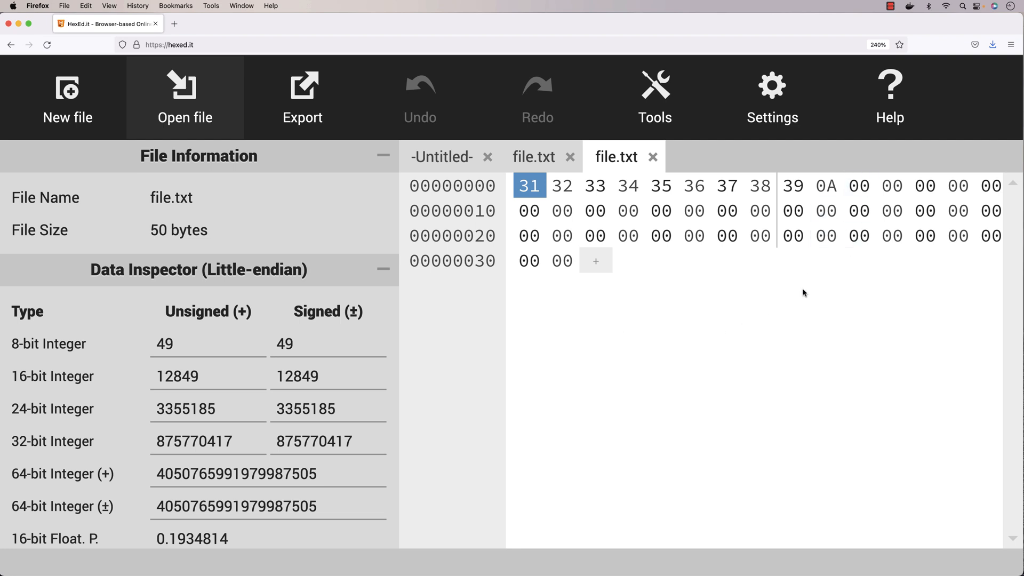
pyautogui.moveTo(701, 315)
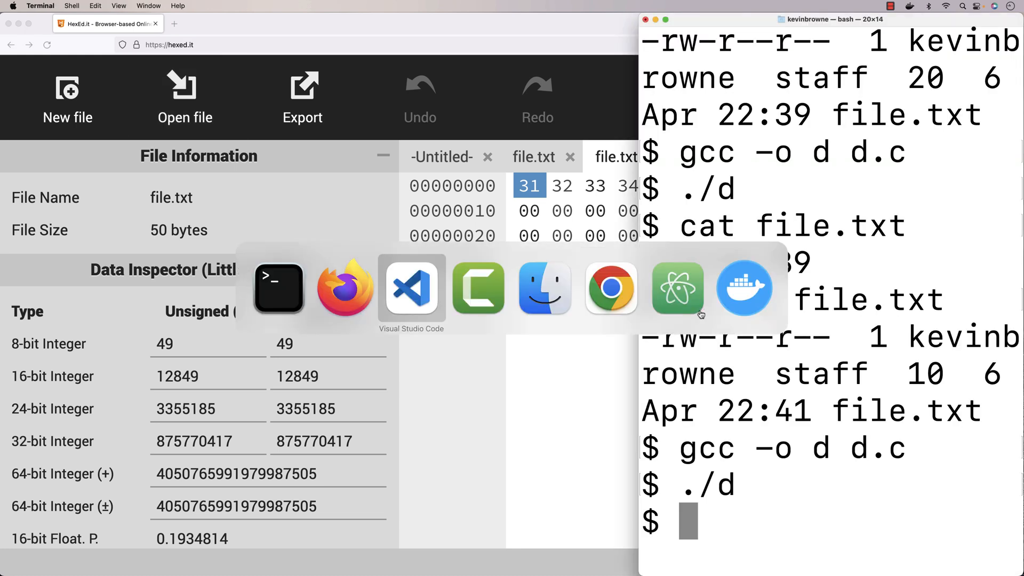
# Wrap truncate in if (... == -1) printing "error\n" and retarget it to badfile.txt
pyautogui.click(411, 288)
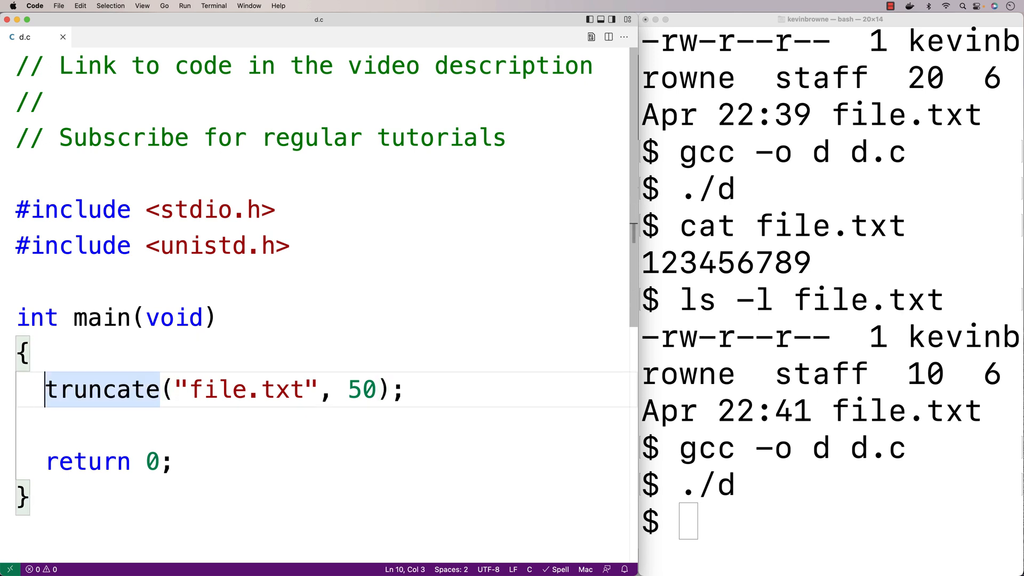
pyautogui.write('if (')
pyautogui.write('printf("error')
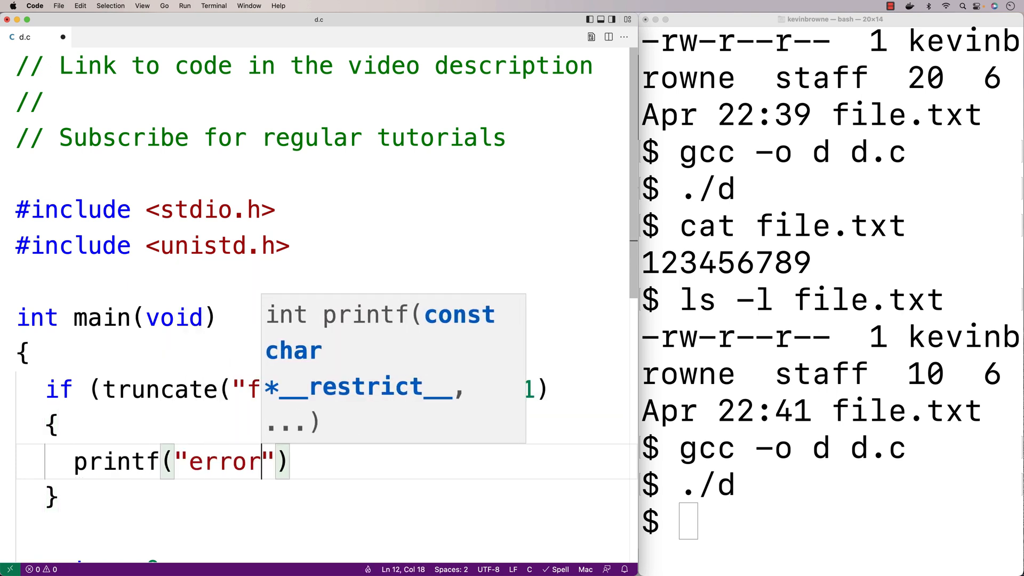
pyautogui.write('\\n);')
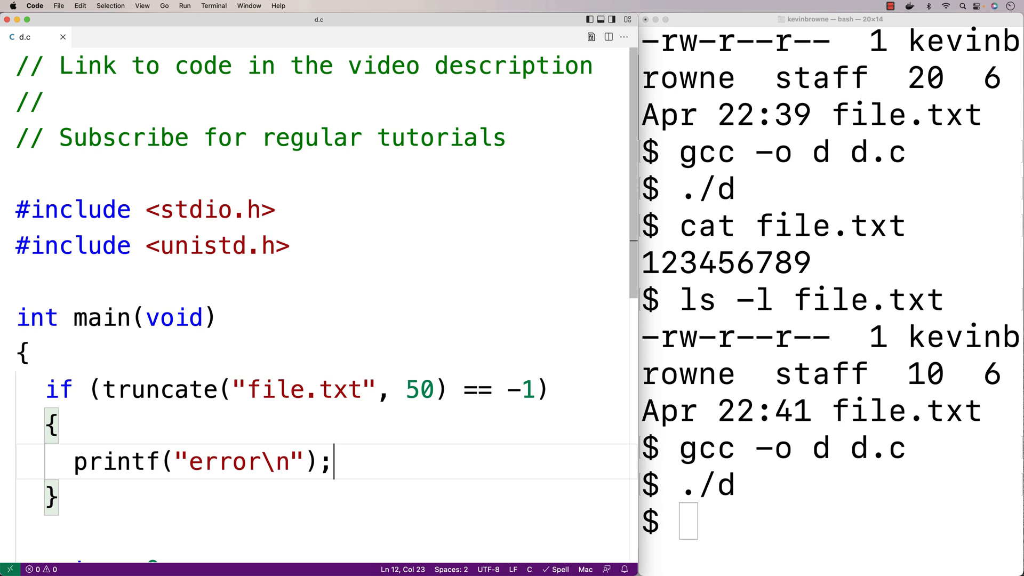
pyautogui.click(248, 389)
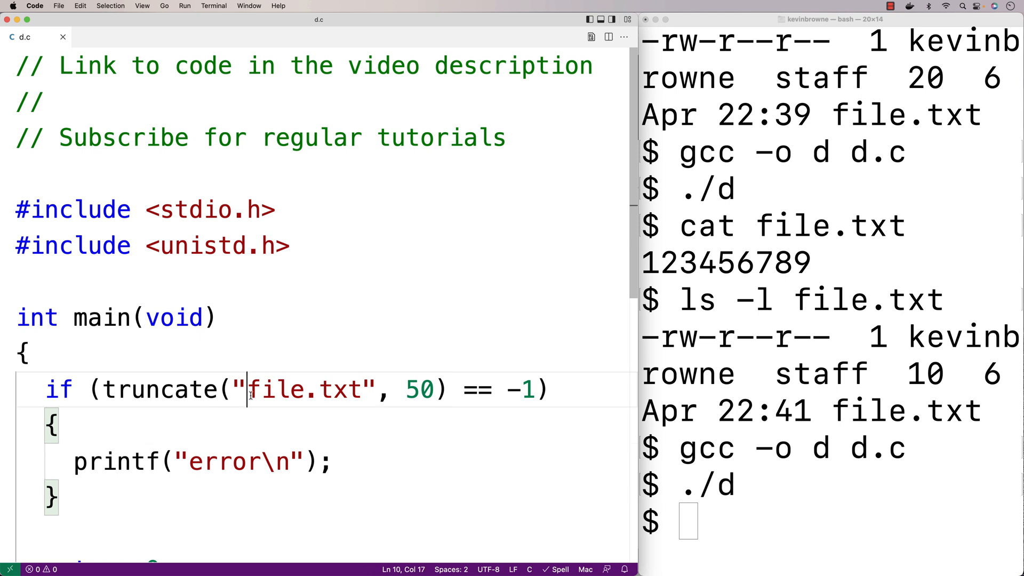
pyautogui.write('bad')
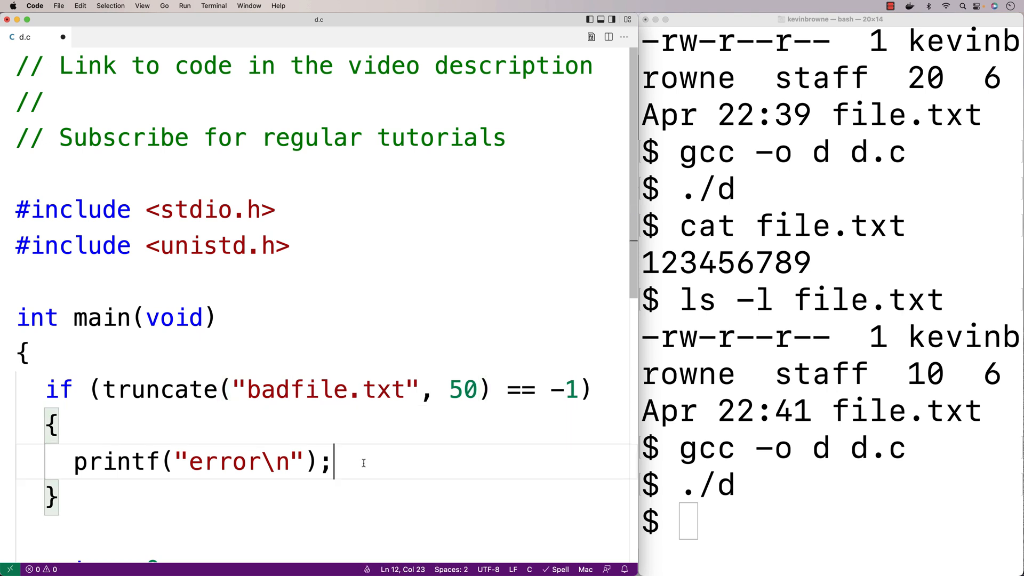
# Save d.c, recompile with gcc -o d d.c and run ./d, which prints error
pyautogui.write('c')
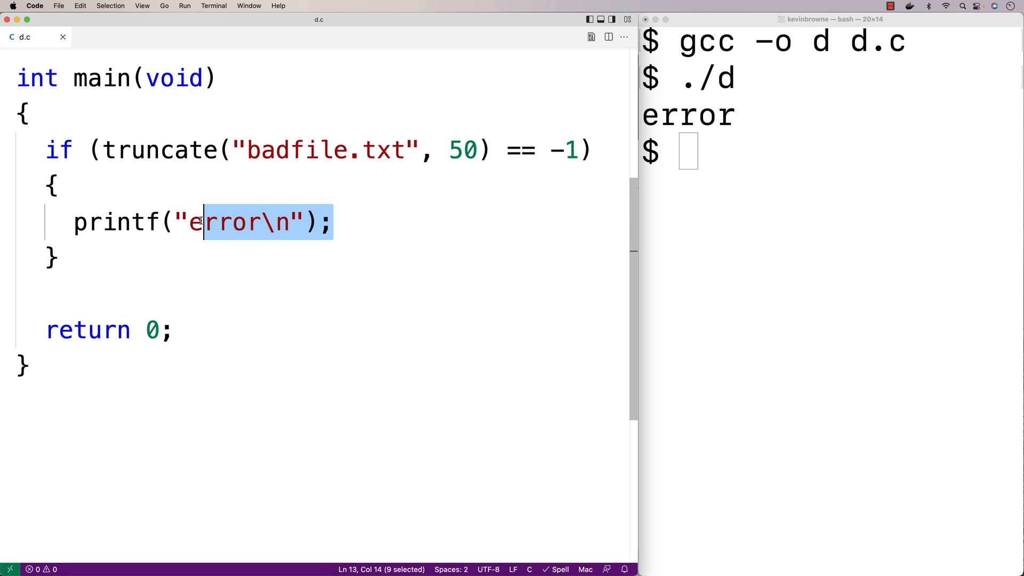
# Change the printf to print "Error Code: %d\n" with errno
pyautogui.write('Err')
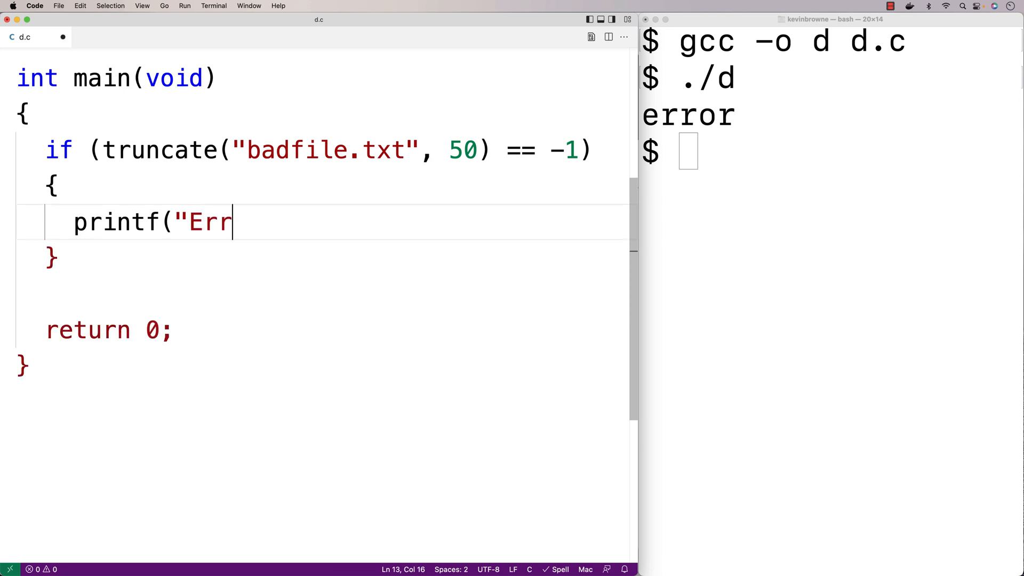
pyautogui.write('or Code: %')
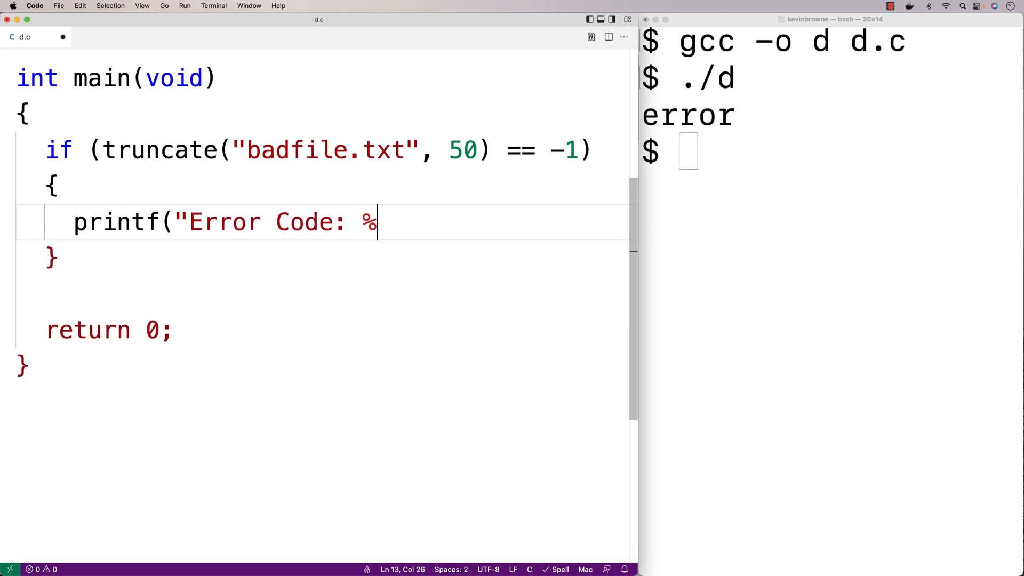
pyautogui.write('d\\n"')
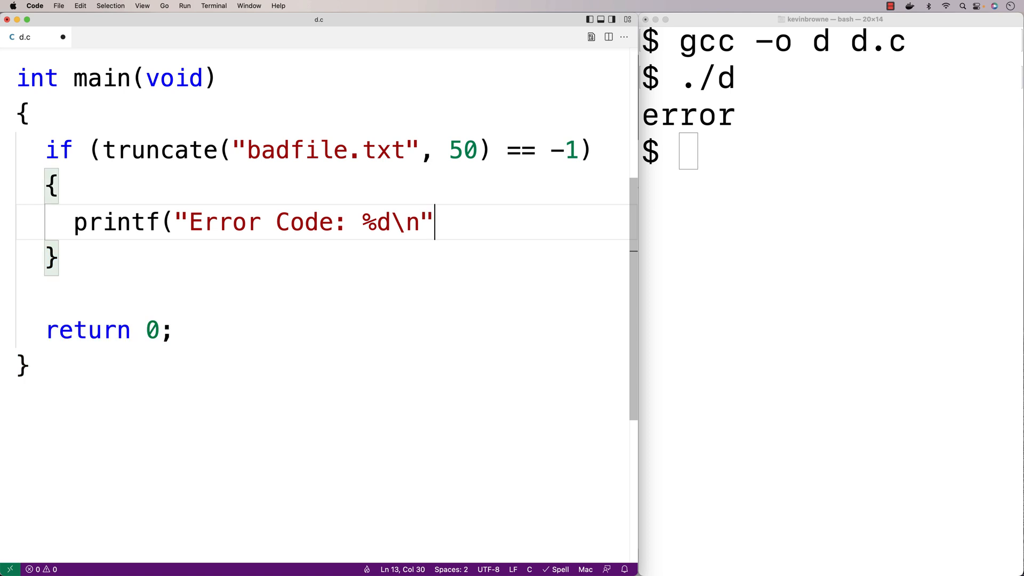
pyautogui.write(', errno)')
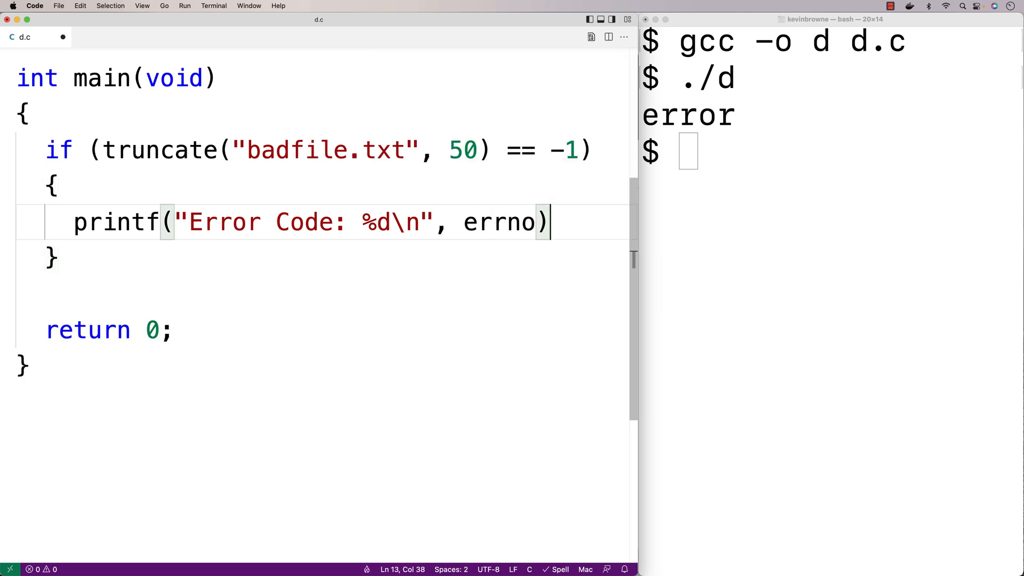
pyautogui.write(';')
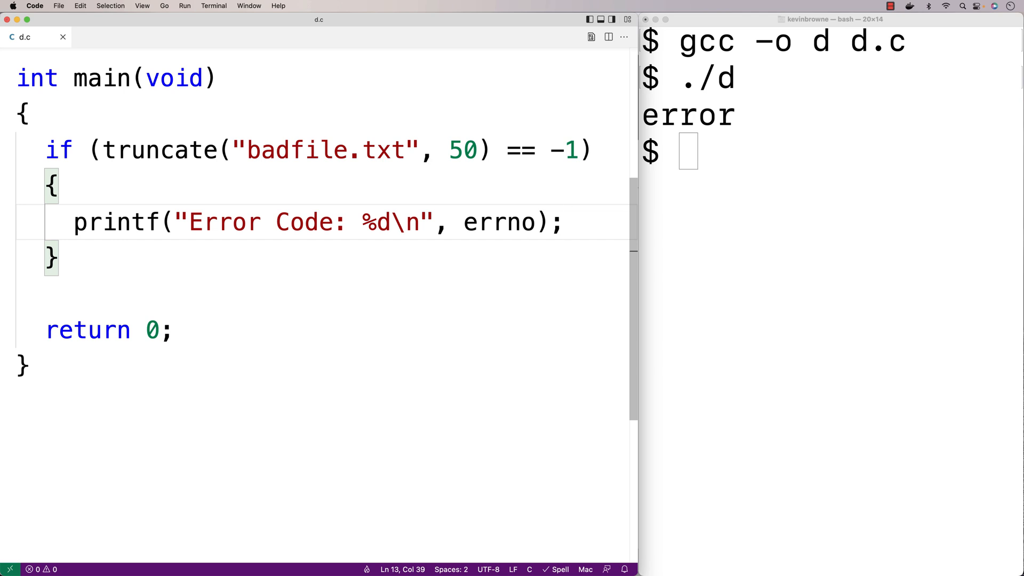
# Add perror("Error"); after the printf line and save
pyautogui.doubleClick(160, 150)
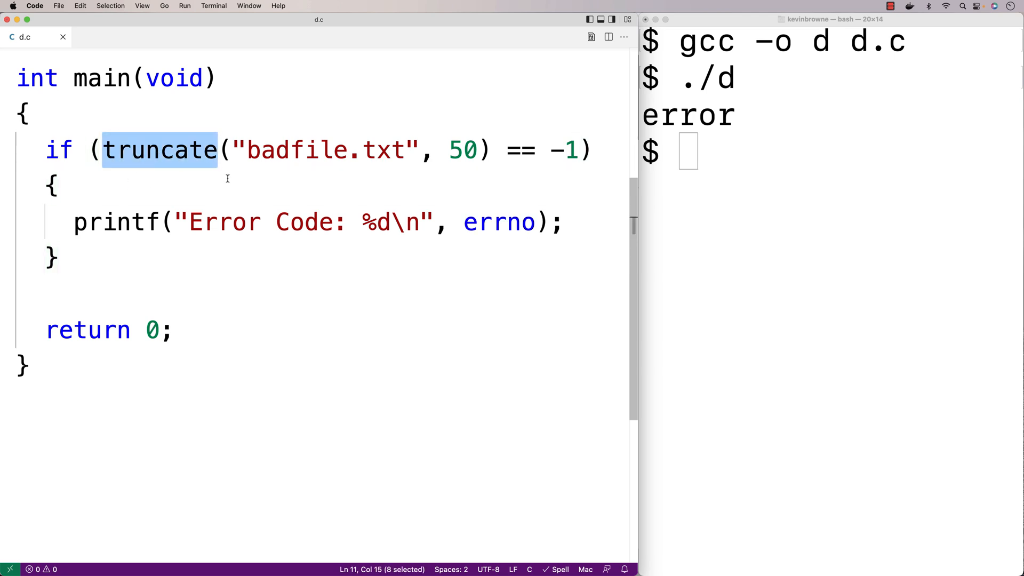
pyautogui.click(562, 222)
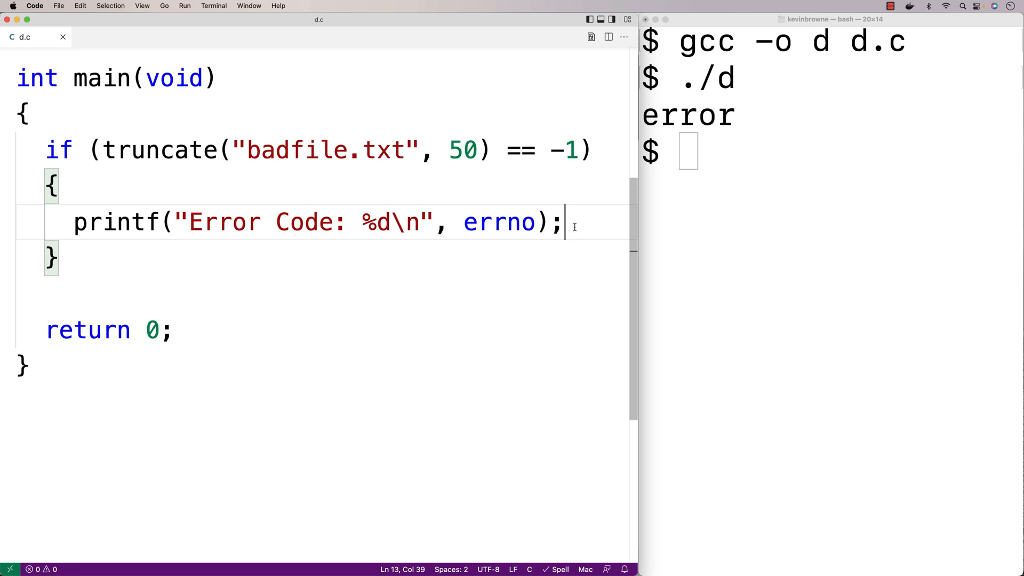
pyautogui.write('perror(')
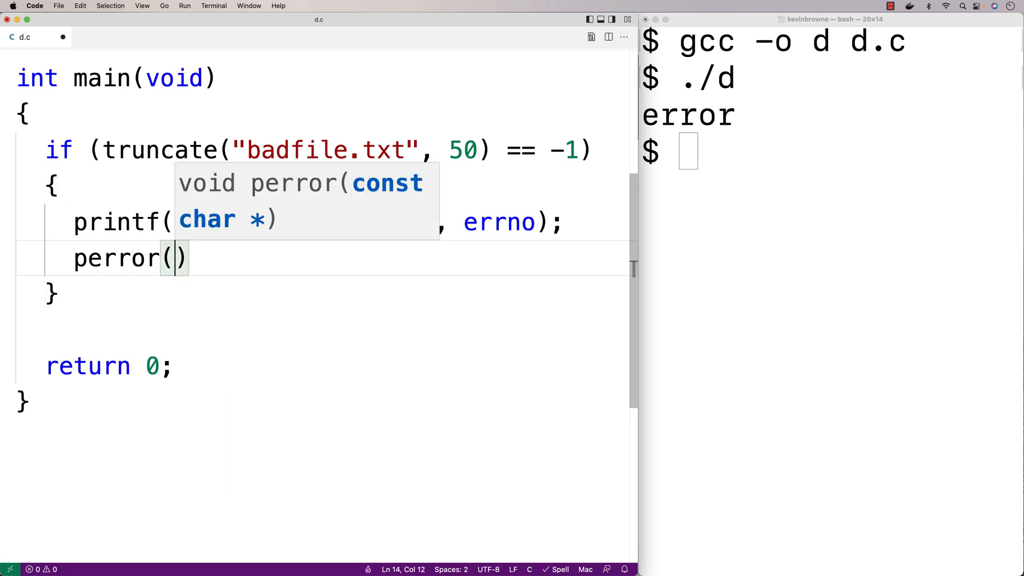
pyautogui.write('"Error"')
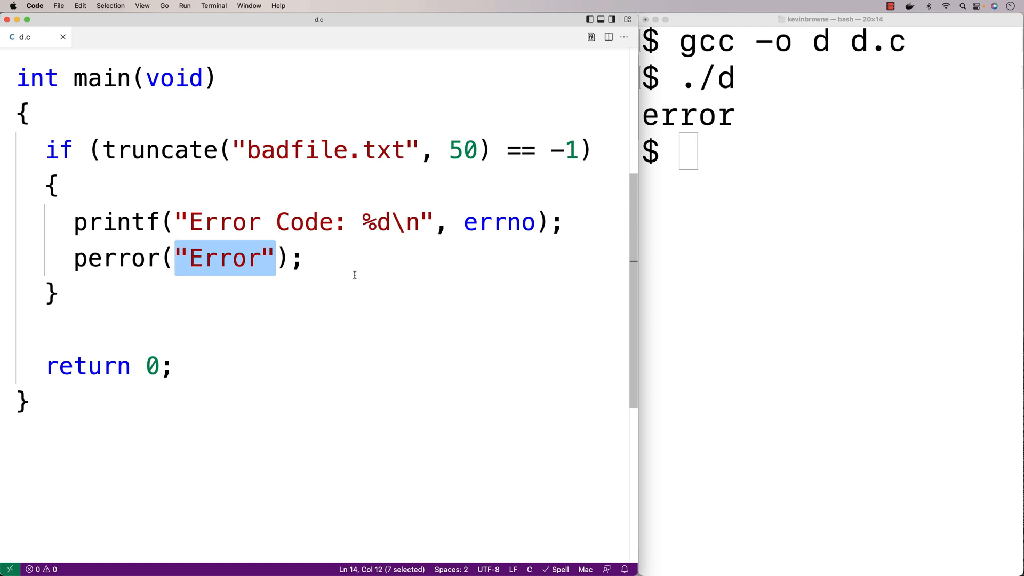
pyautogui.click(737, 301)
pyautogui.write('gcc -o d d.c')
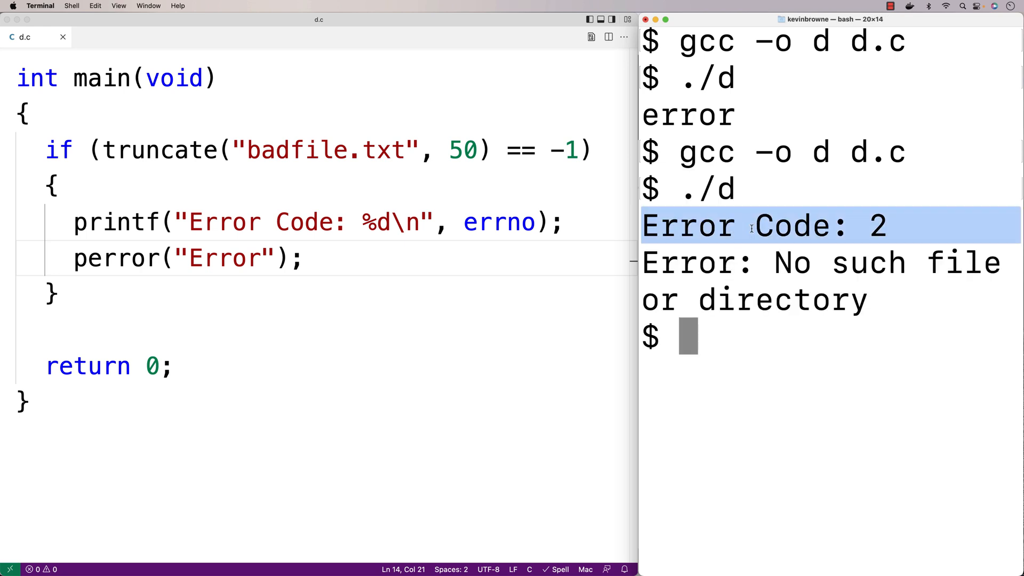
# Rebuild and run to show Error Code: 2, then ls lists d, d.c, file.txt, readonly.txt
pyautogui.click(750, 264)
pyautogui.write('ls')
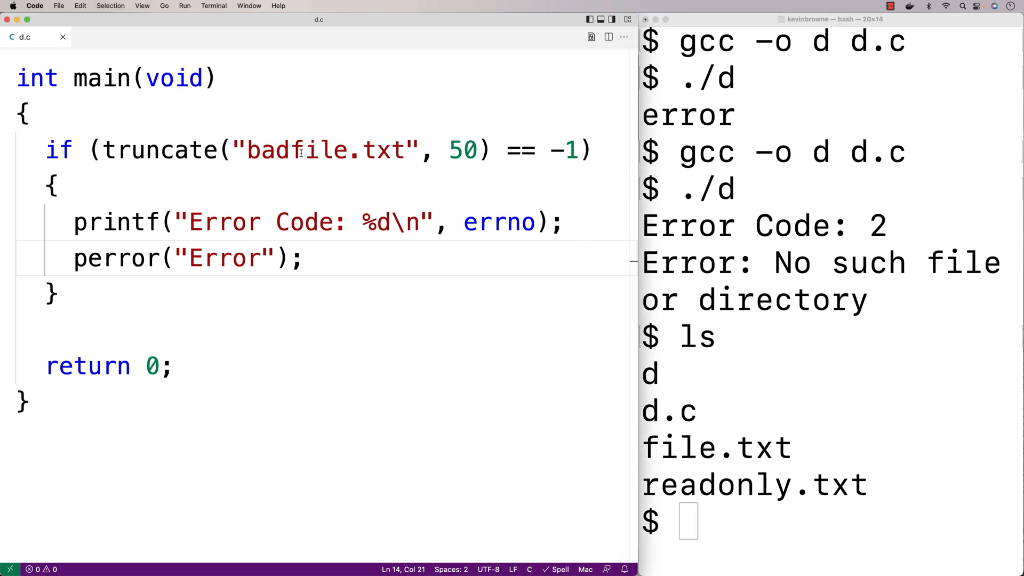
# Change the truncate target in d.c from badfile.txt to readonly.txt
pyautogui.write('readonly.txt')
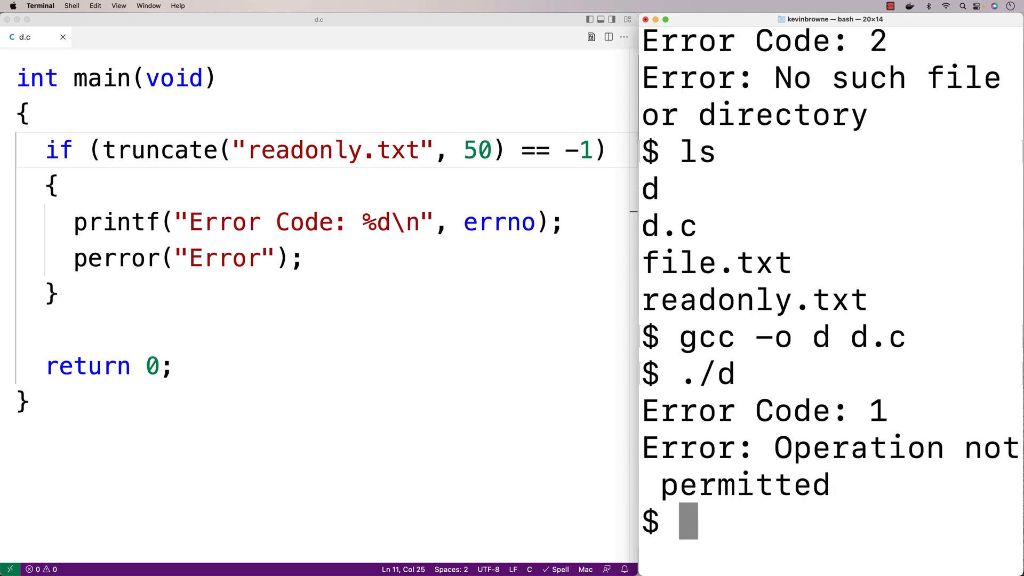
pyautogui.moveTo(802, 500)
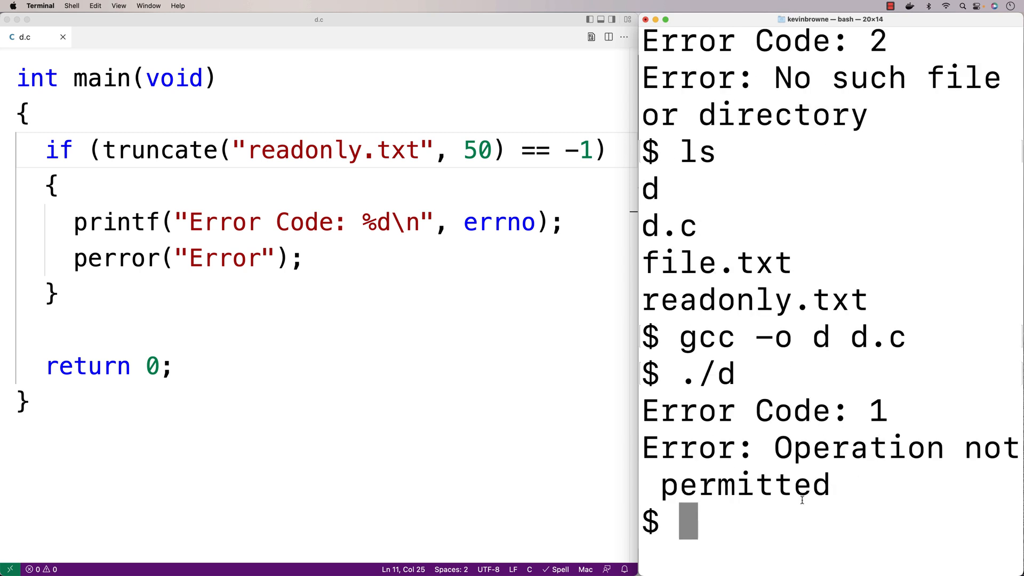